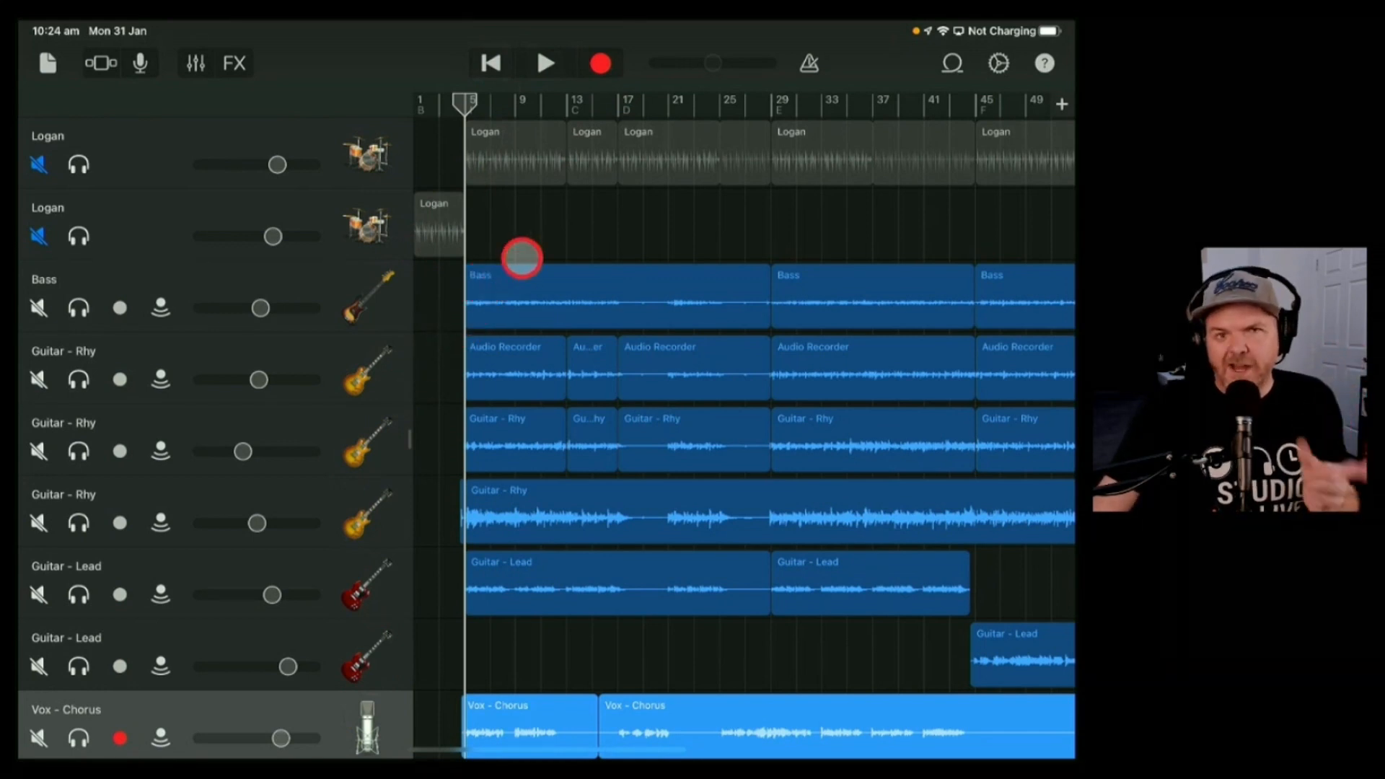
Select the Bass region to reach the track's Visual EQ
{"action": "left_click", "coordinate": [545, 62]}
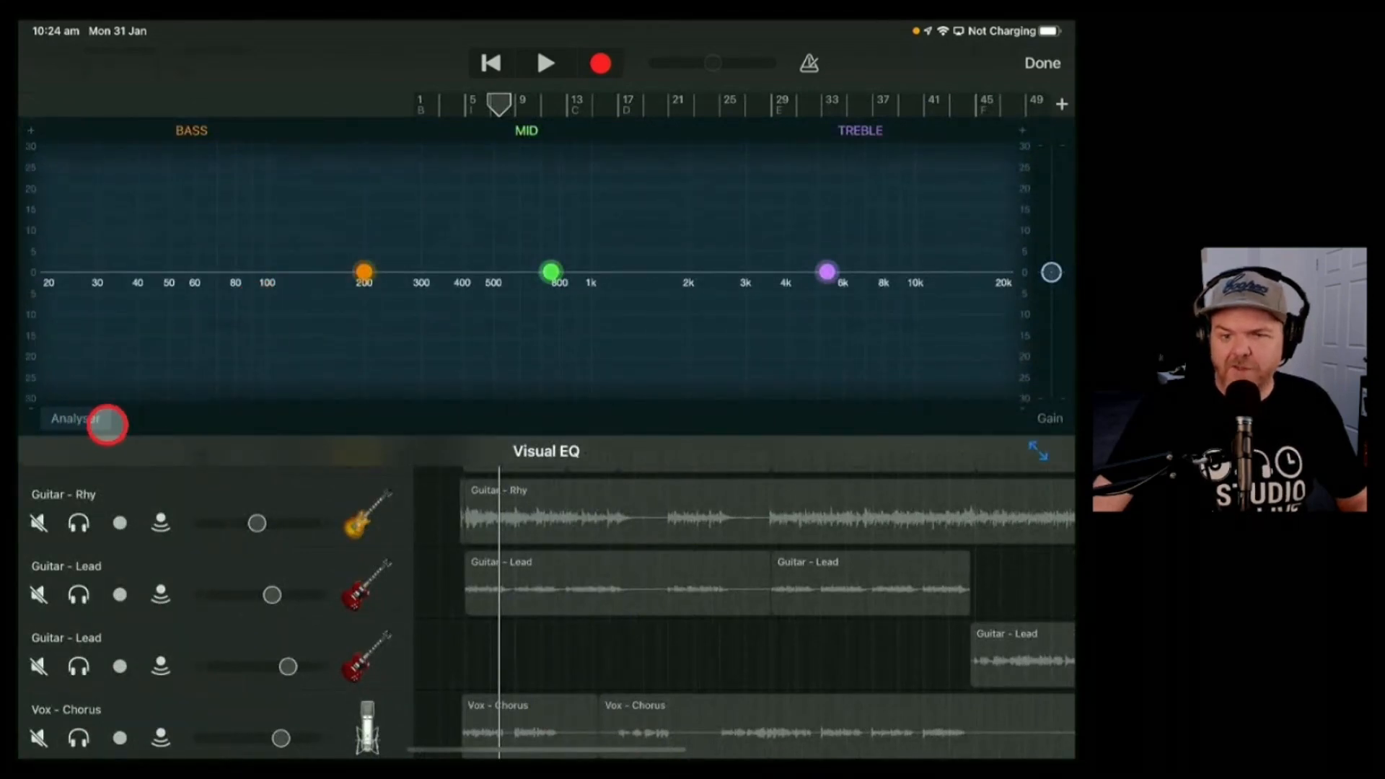
Enable the frequency analyser and play from near bar 1 to watch the spectrum curve
{"action": "left_click", "coordinate": [75, 418]}
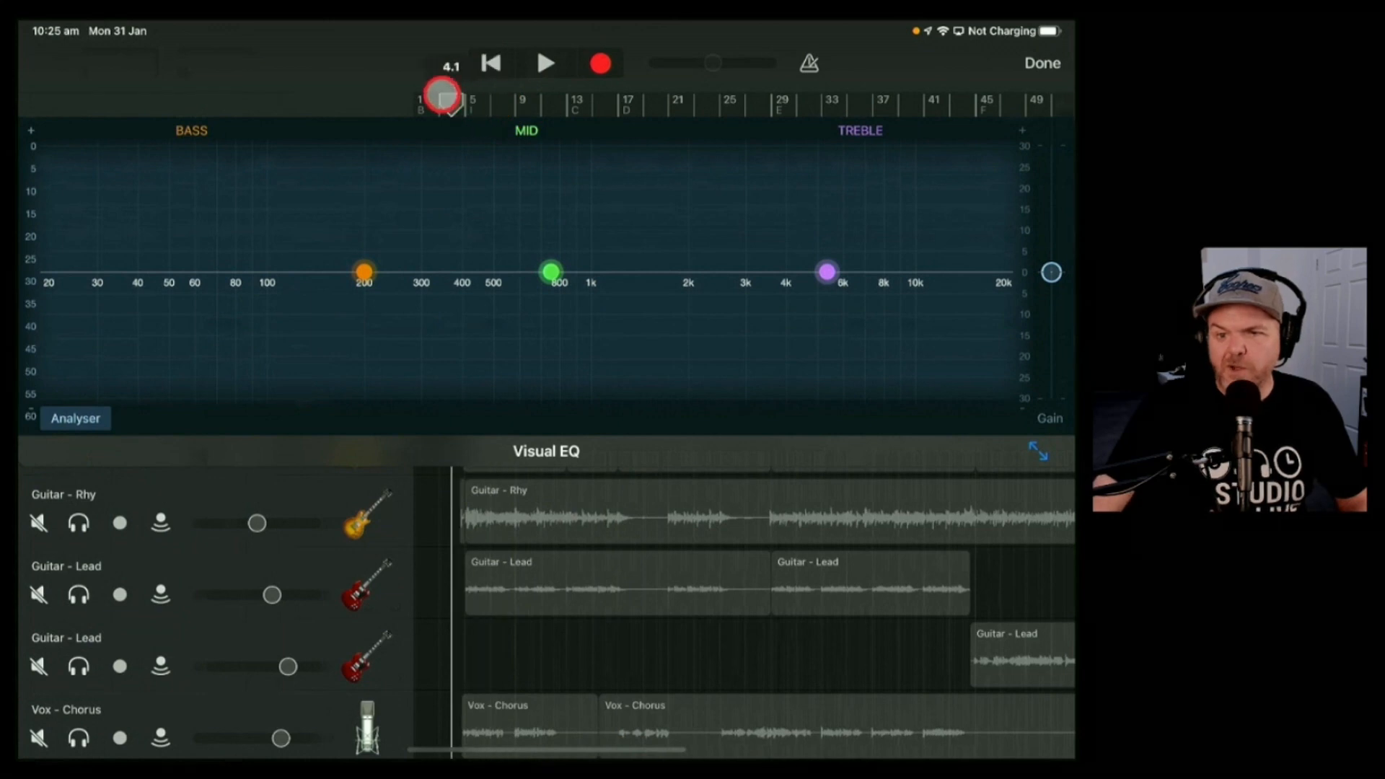
{"action": "left_click", "coordinate": [545, 62]}
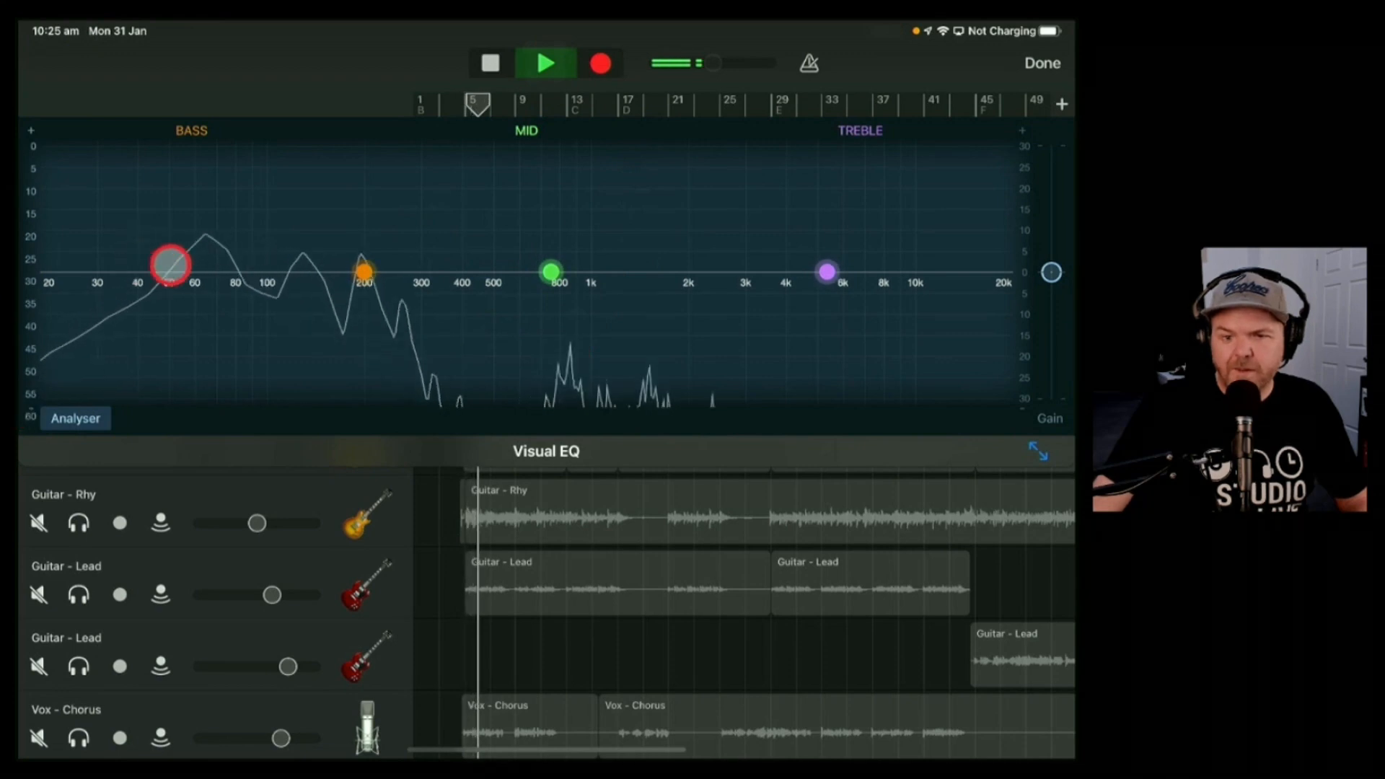
{"action": "left_click_drag", "start_coordinate": [167, 265], "coordinate": [304, 269]}
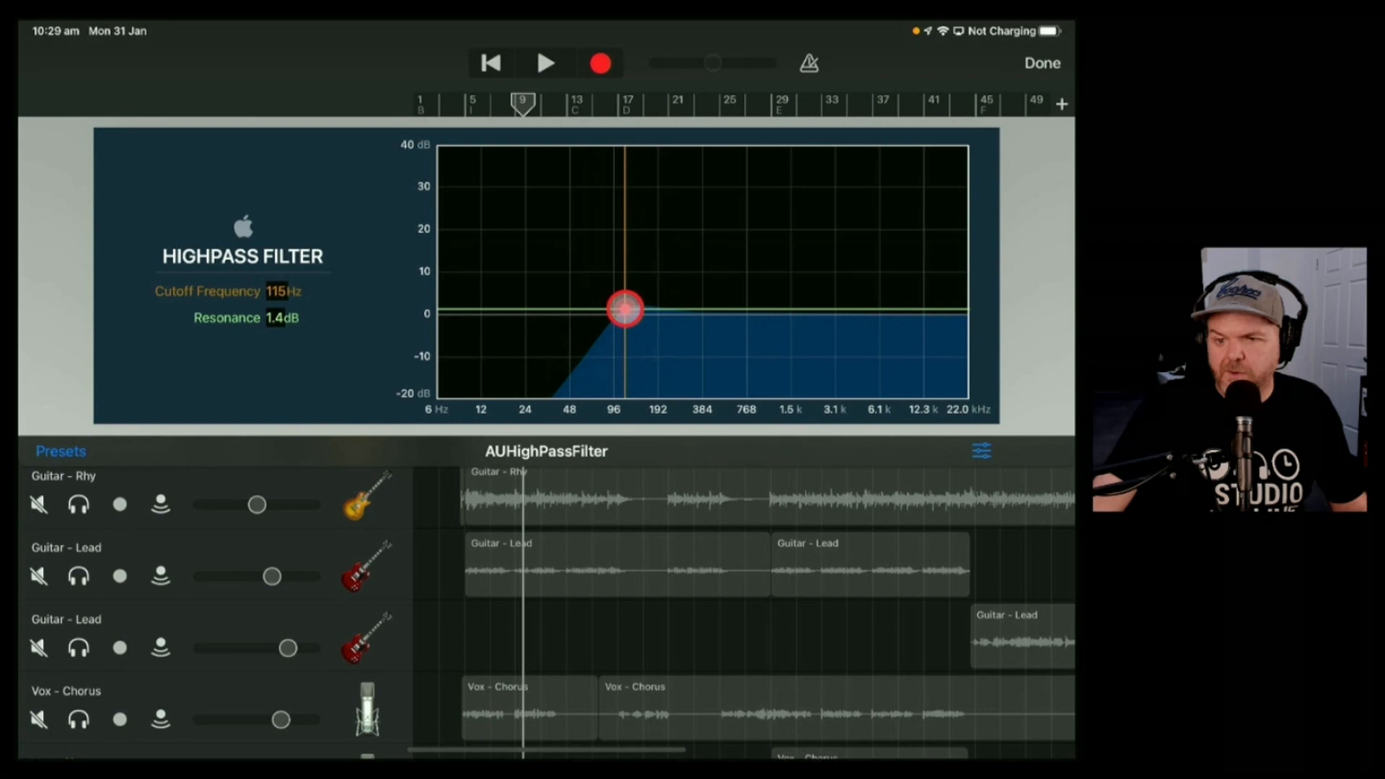
Drag the AUHighPassFilter point right so Cutoff Frequency reads about 1348 Hz
{"action": "left_click_drag", "start_coordinate": [625, 309], "coordinate": [776, 317]}
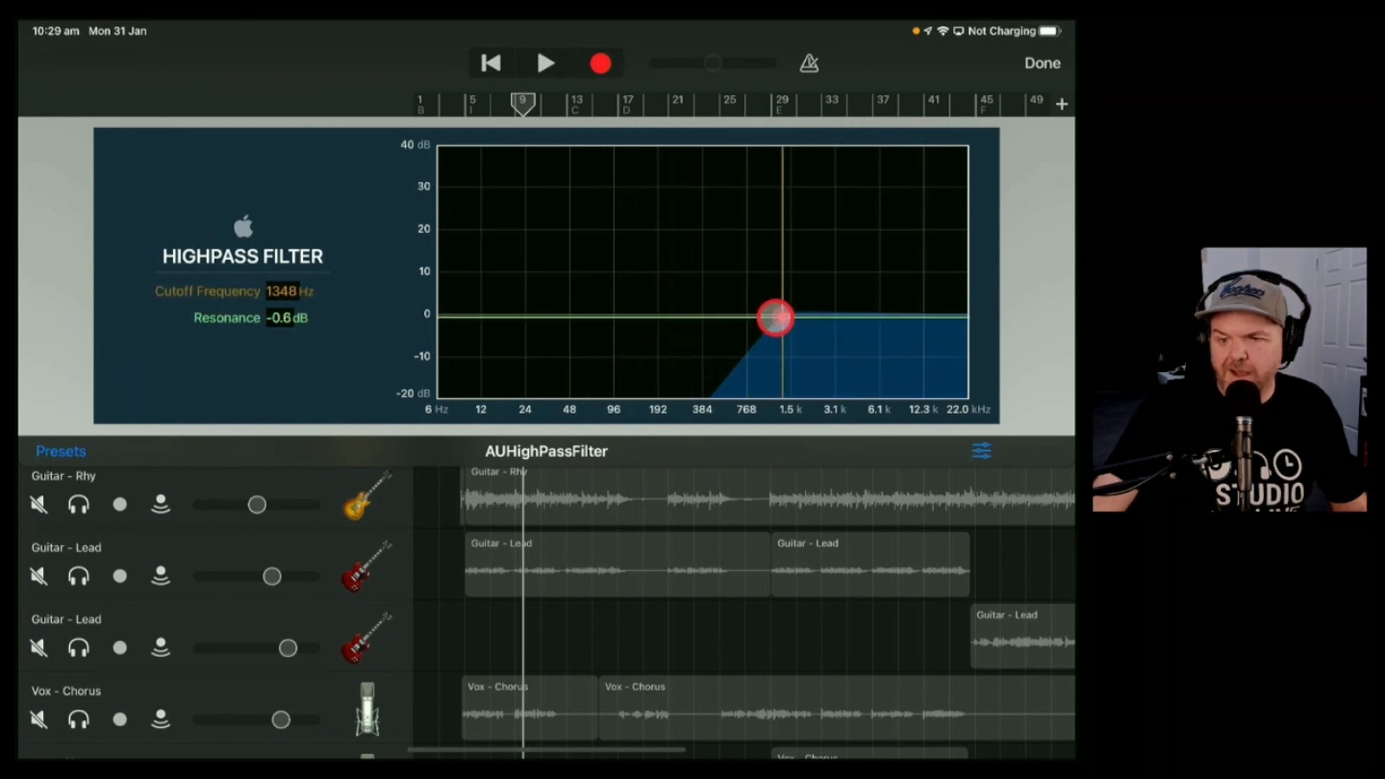